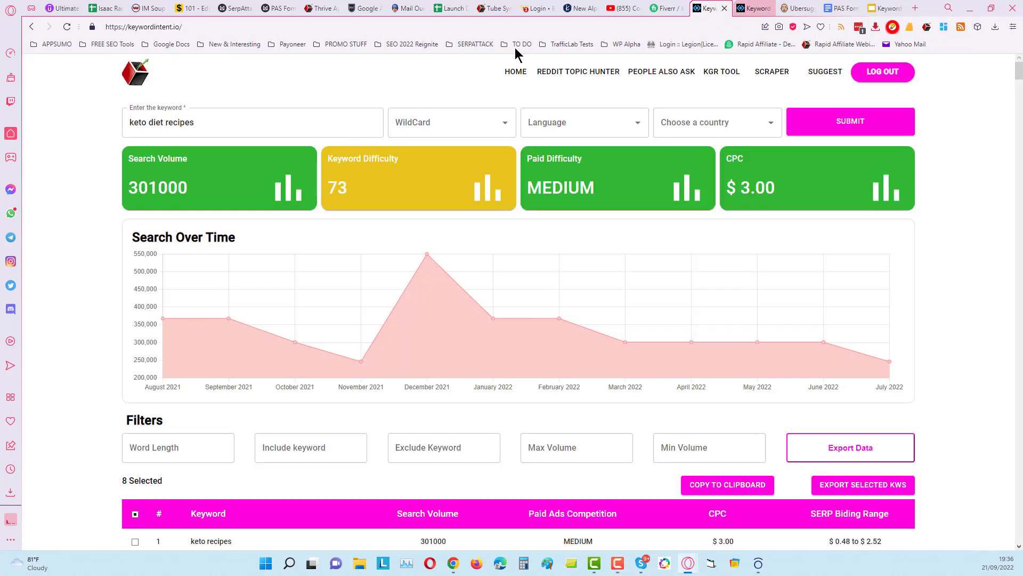
Set the Word Length filter to 6 for the keto diet recipes results.
scroll(down, 3)
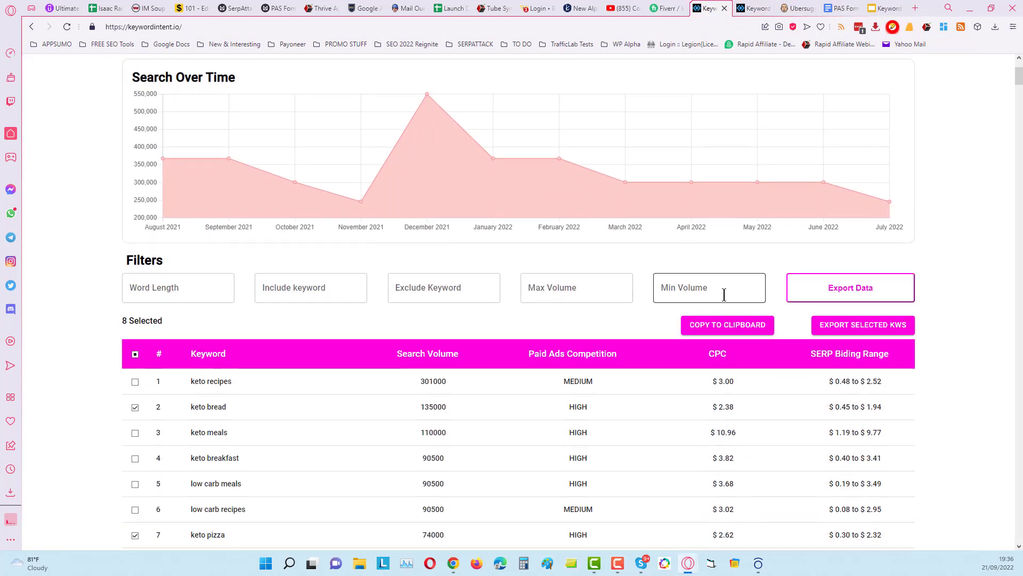
scroll(down, 3)
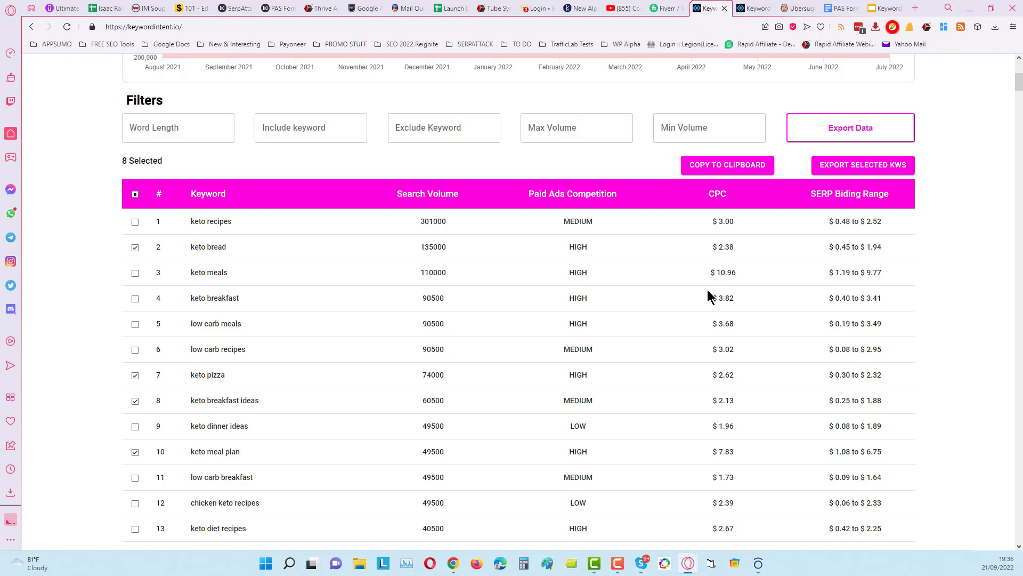
click(178, 127)
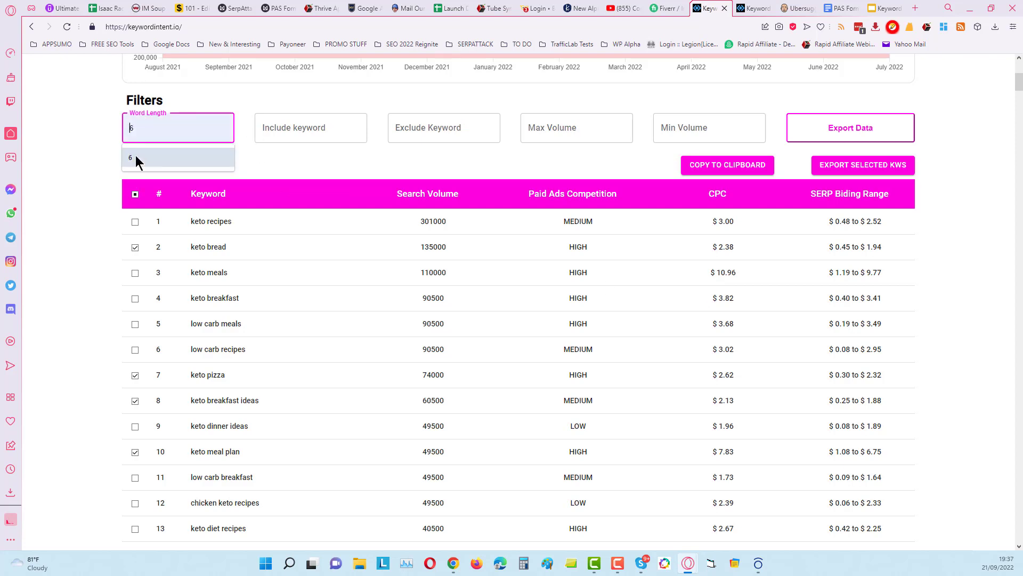
click(130, 159)
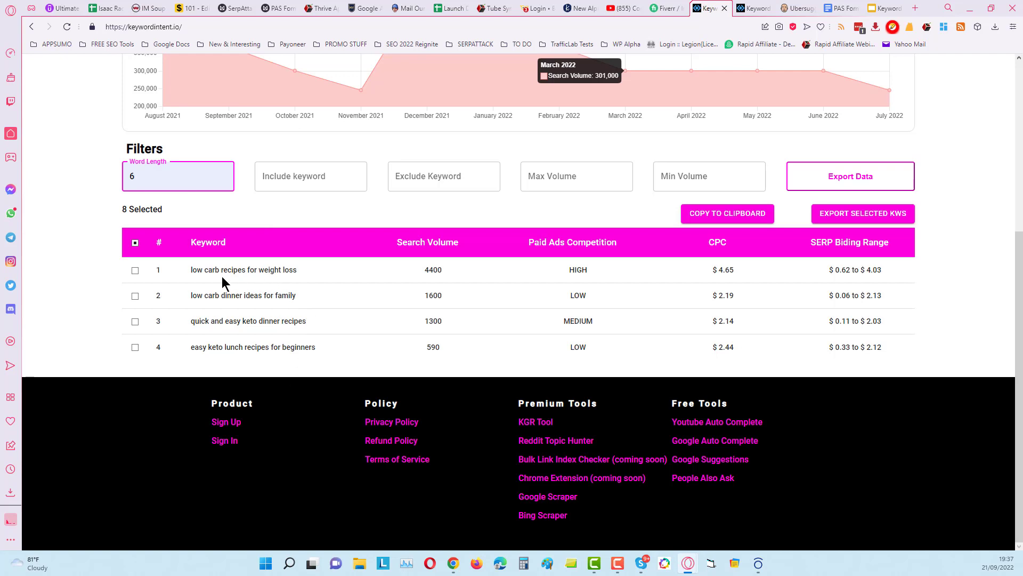
mouse_move(207, 307)
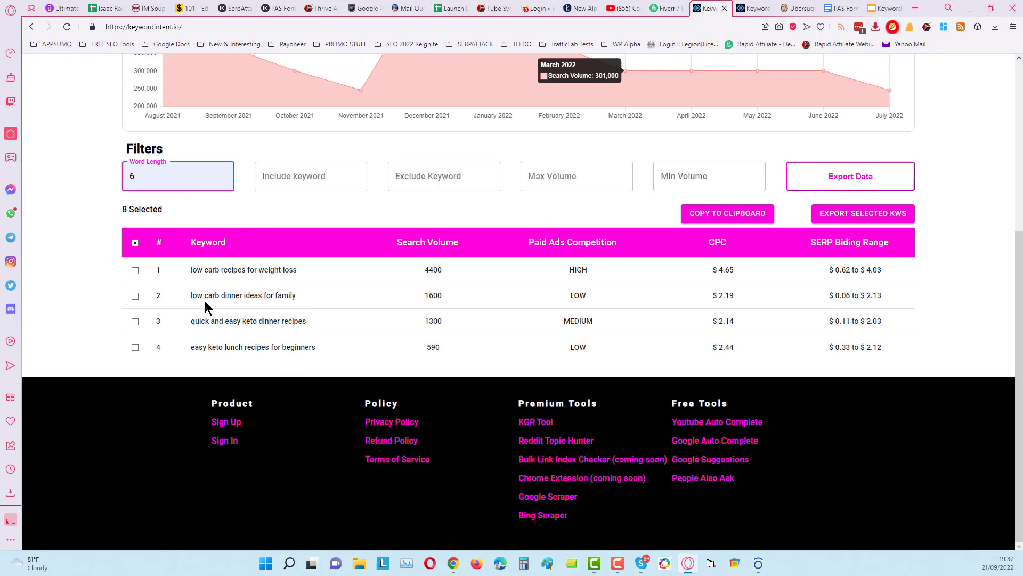
mouse_move(256, 363)
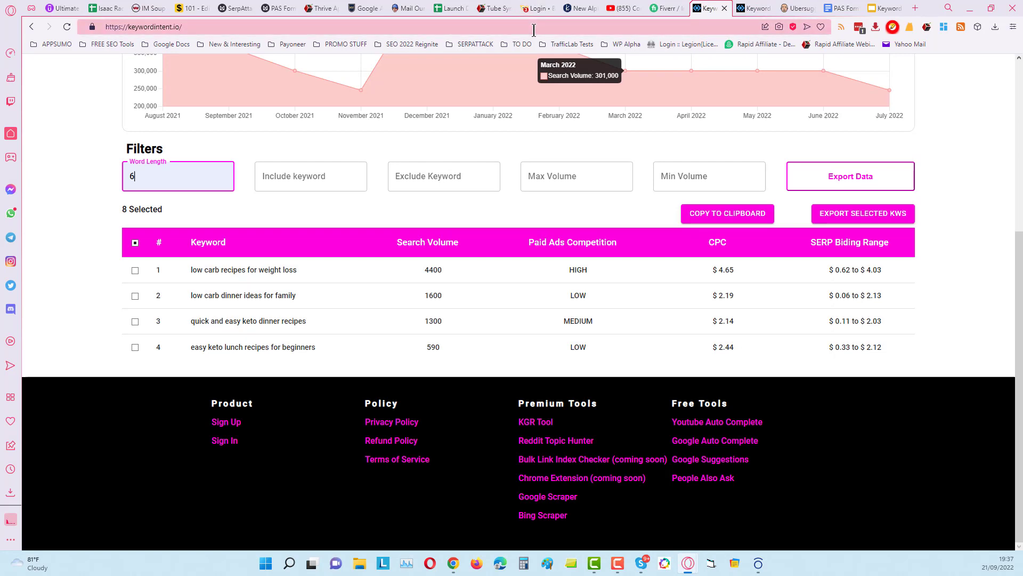
mouse_move(381, 84)
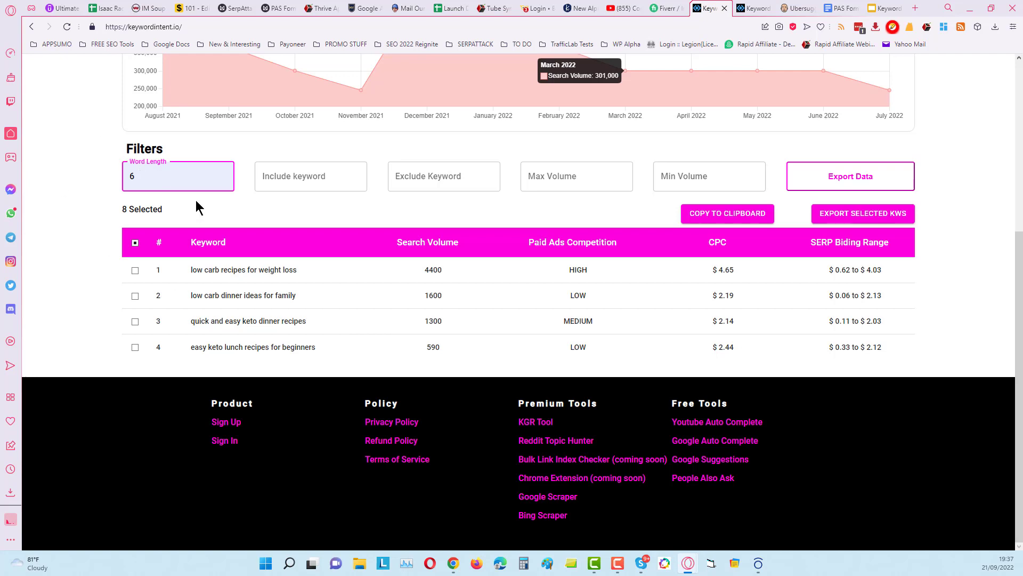
scroll(up, 3)
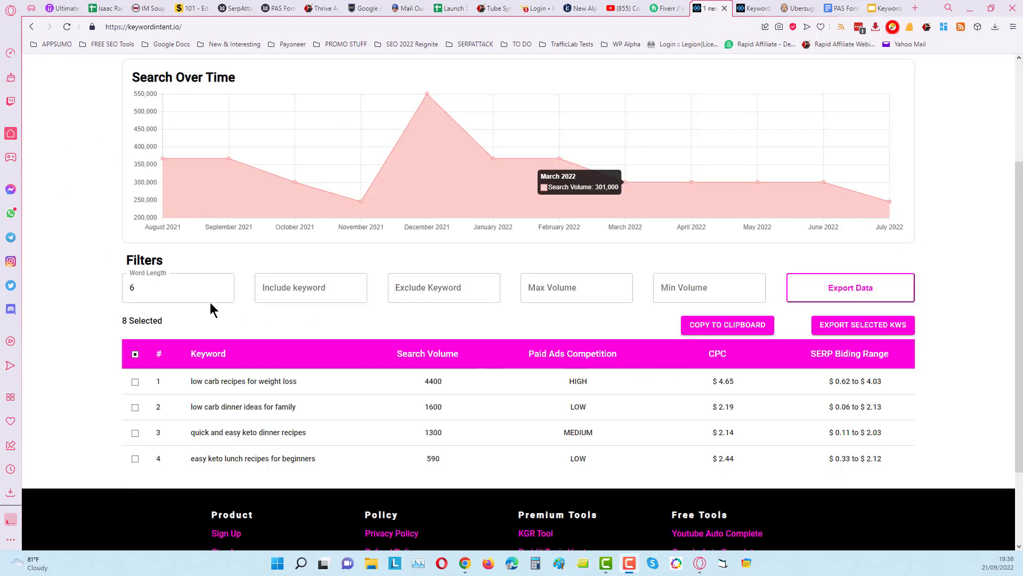
Try word lengths 7 and 5, then settle on 4 for keto diet recipes.
click(178, 288)
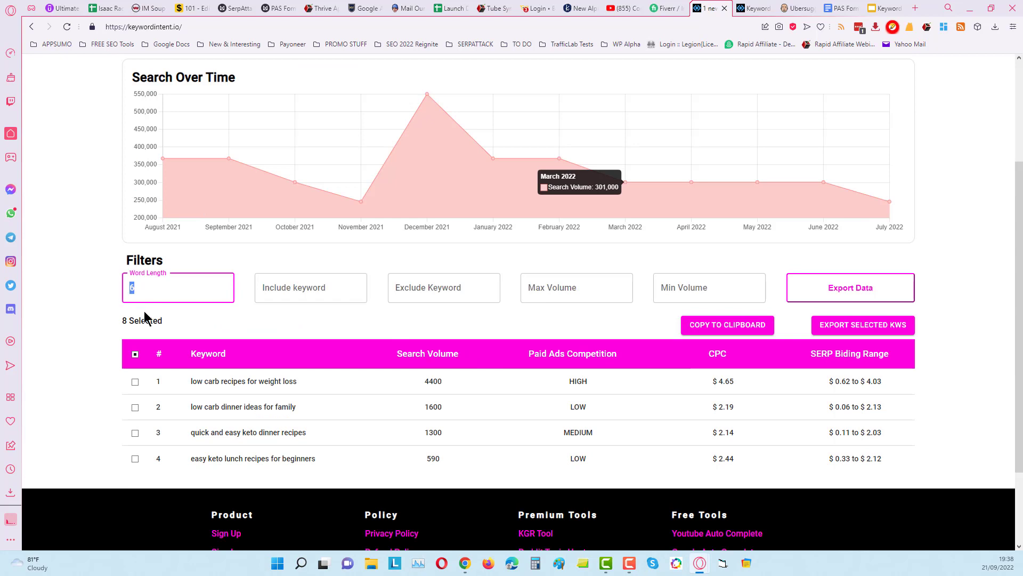
text(7)
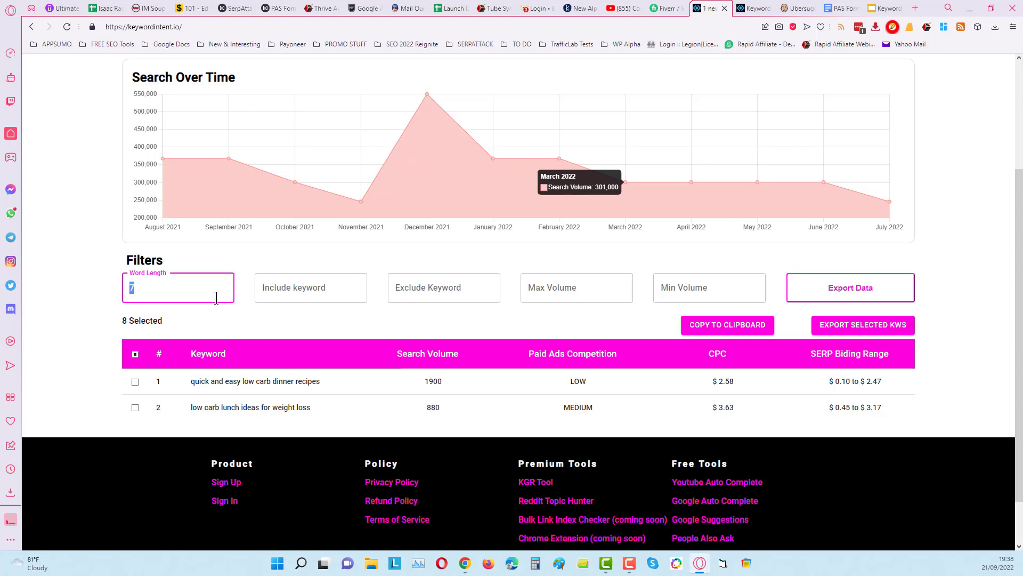
text(5)
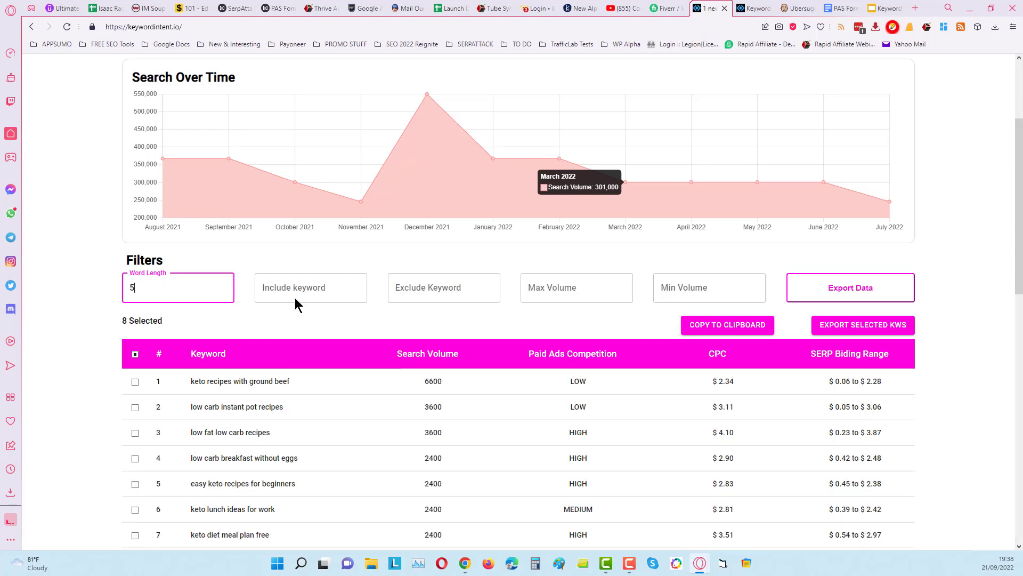
scroll(down, 3)
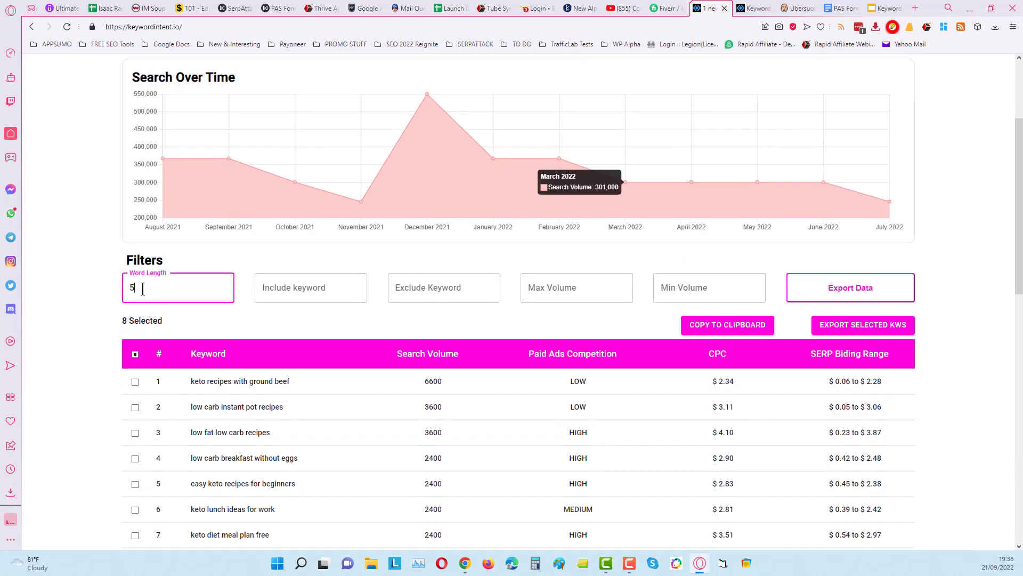
text(4)
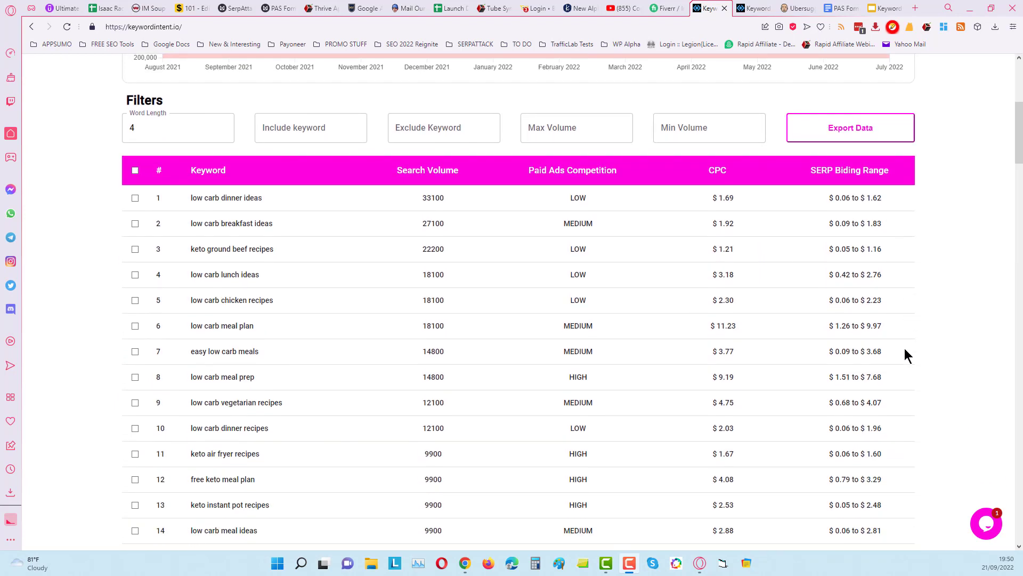
click(178, 127)
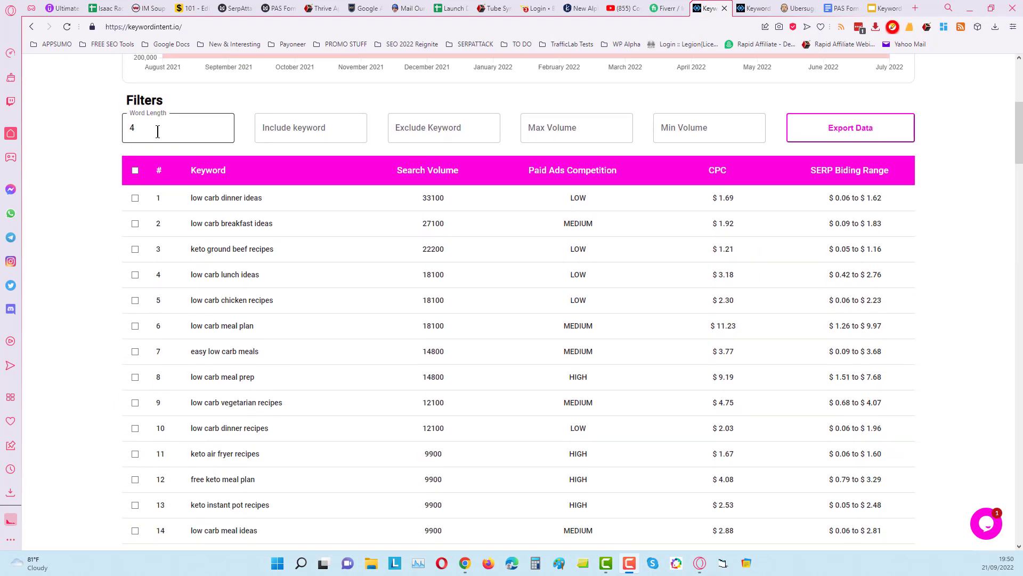
mouse_move(284, 405)
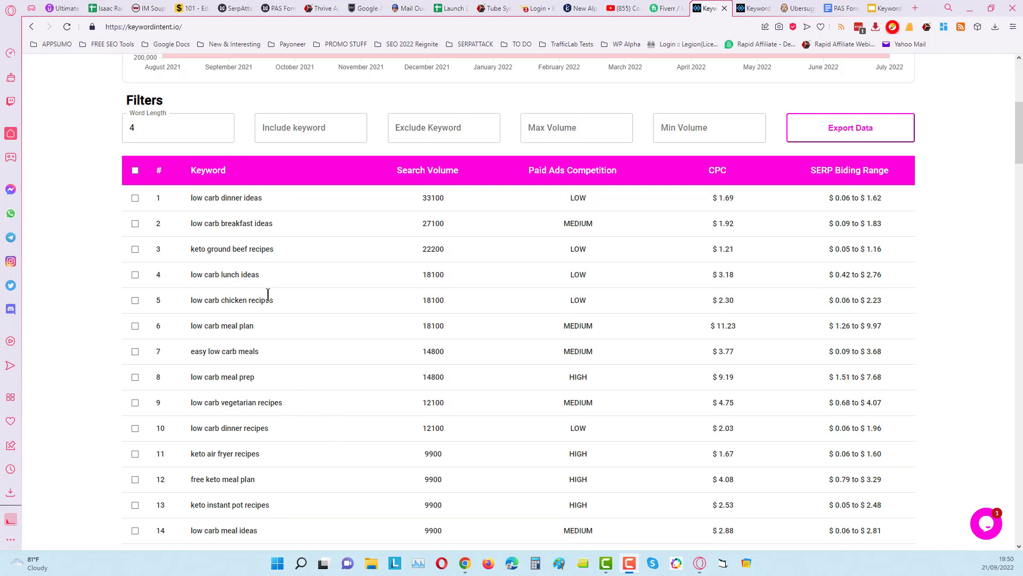
mouse_move(509, 416)
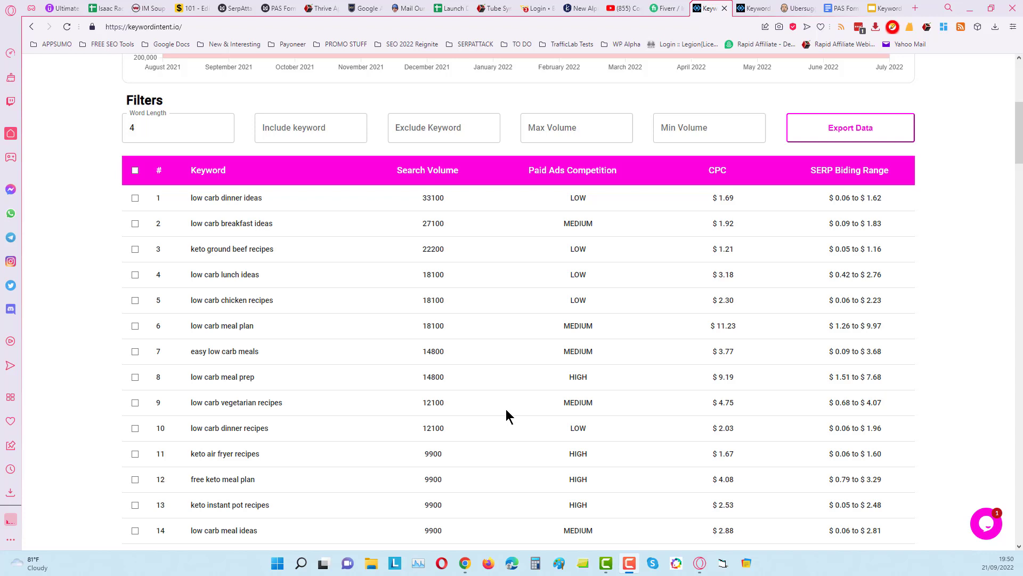
scroll(down, 3)
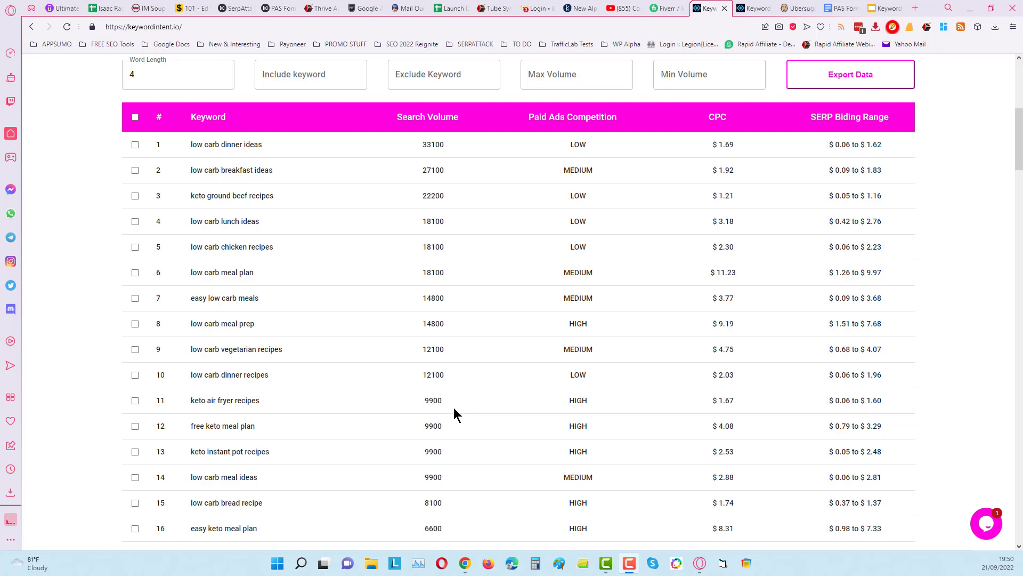
mouse_move(353, 333)
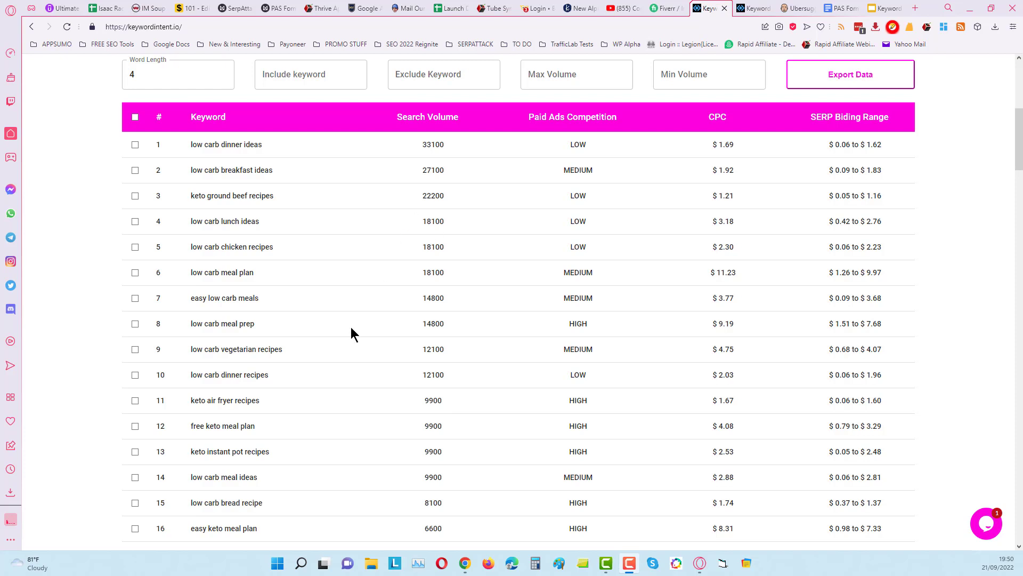
mouse_move(242, 163)
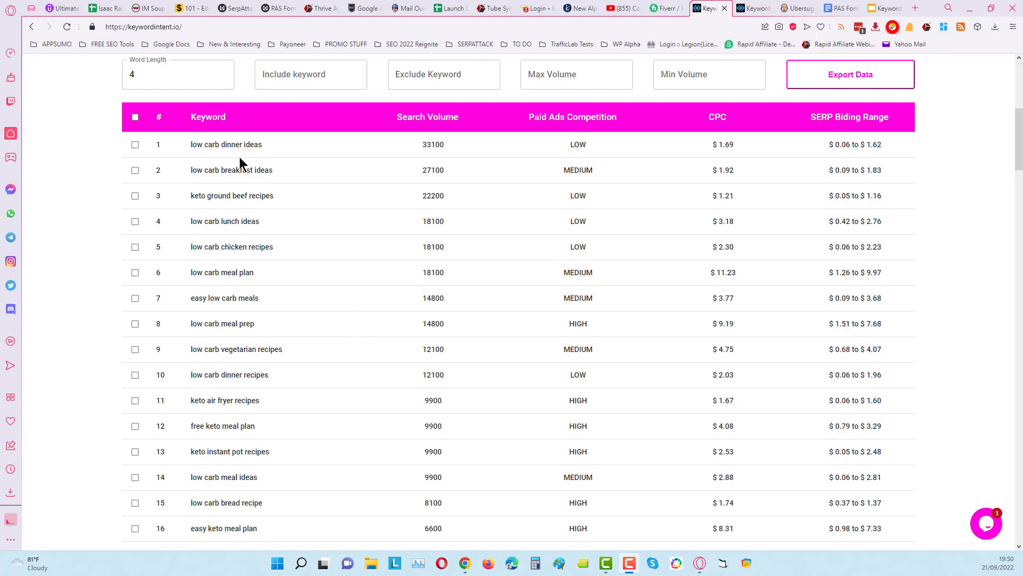
mouse_move(241, 177)
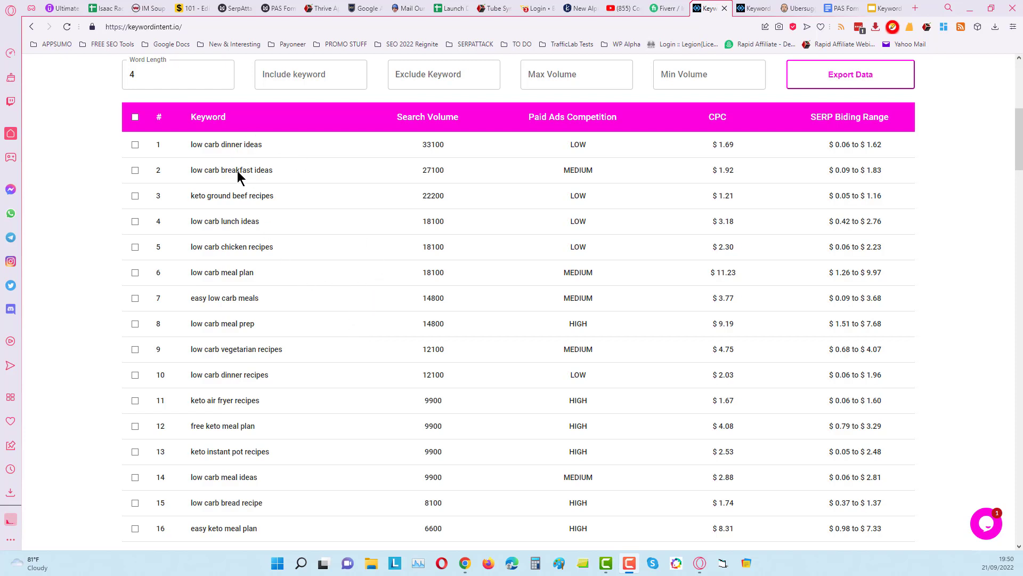
mouse_move(229, 265)
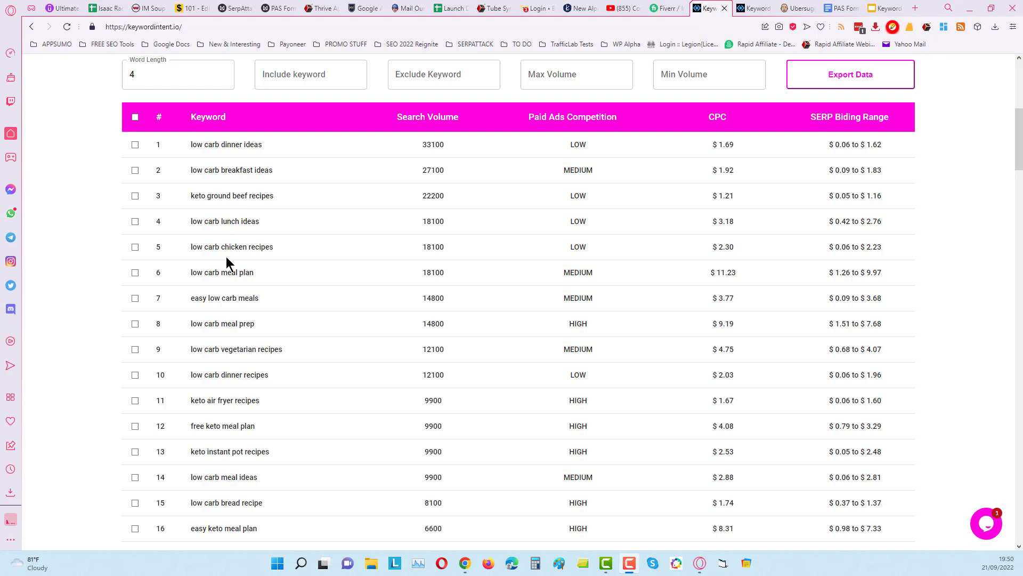
mouse_move(243, 339)
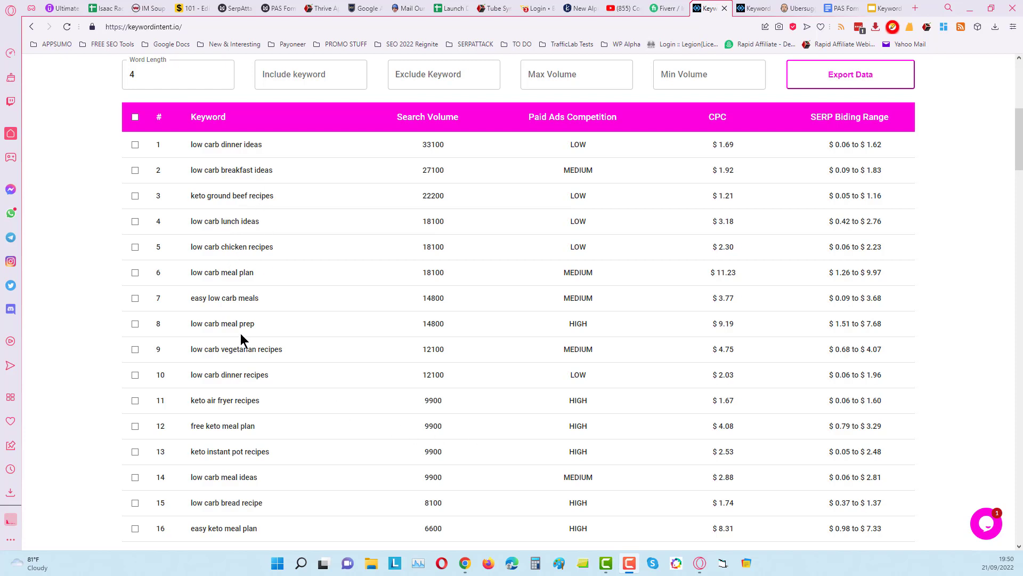
scroll(down, 3)
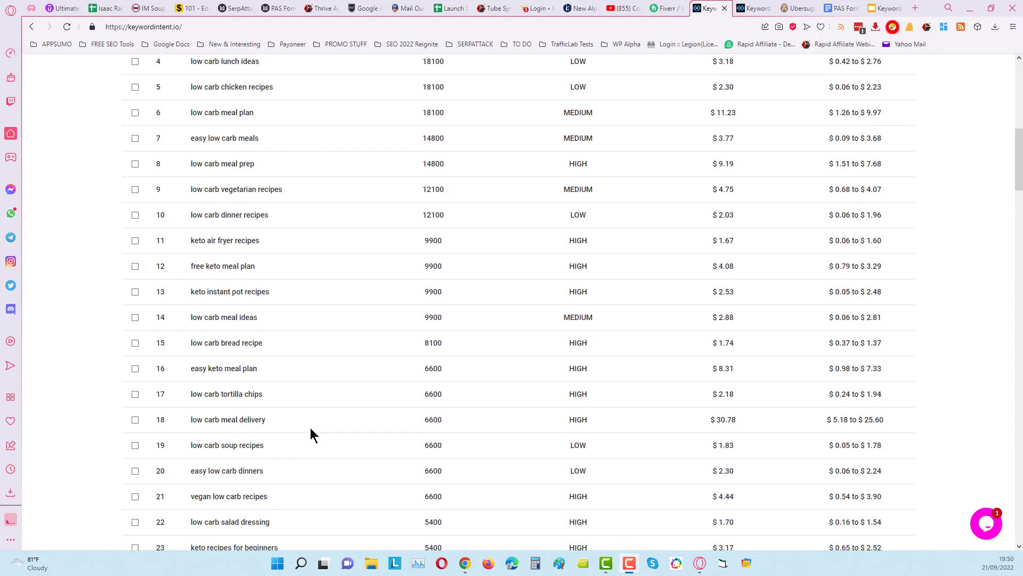
scroll(down, 3)
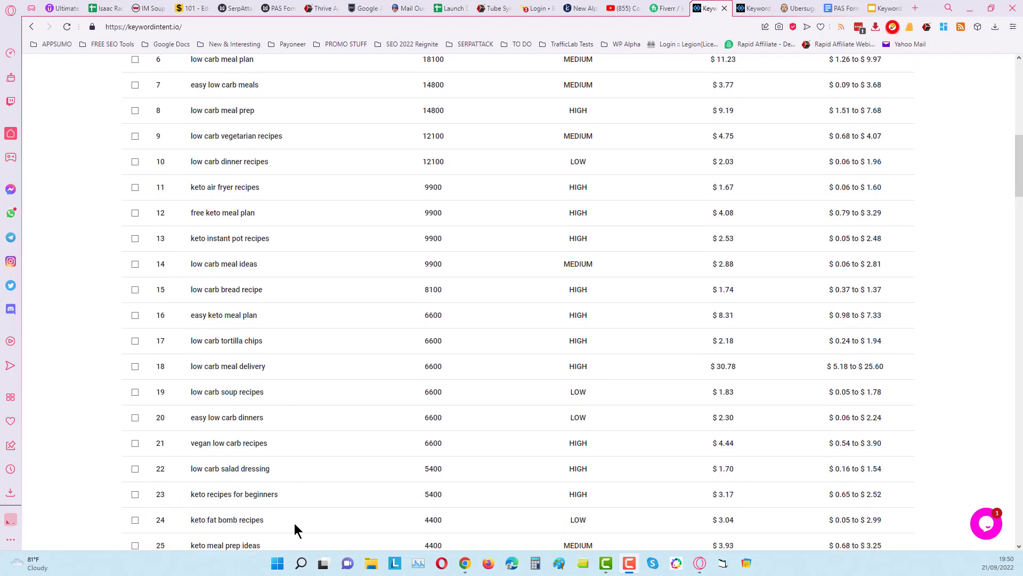
mouse_move(338, 270)
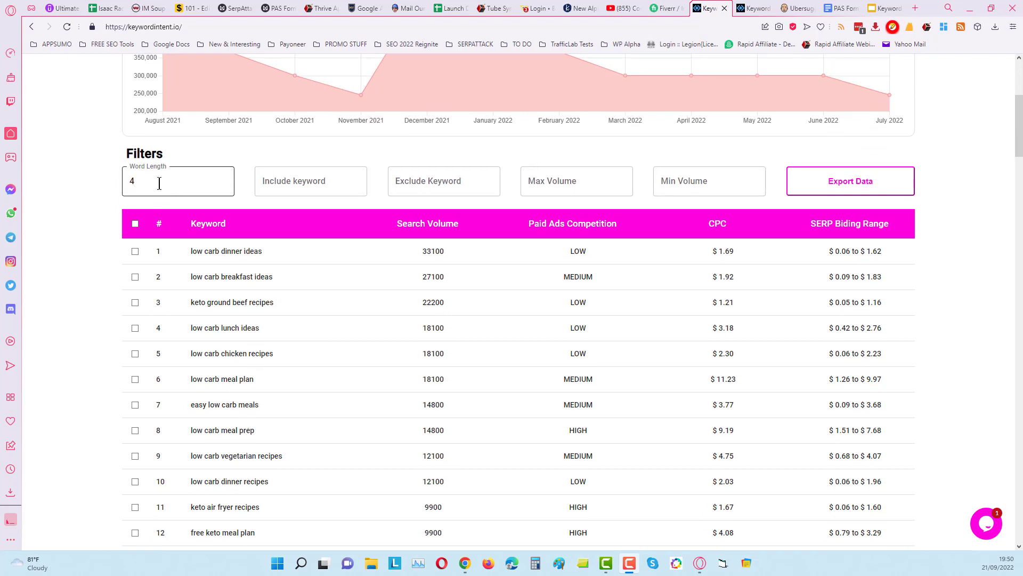
click(178, 180)
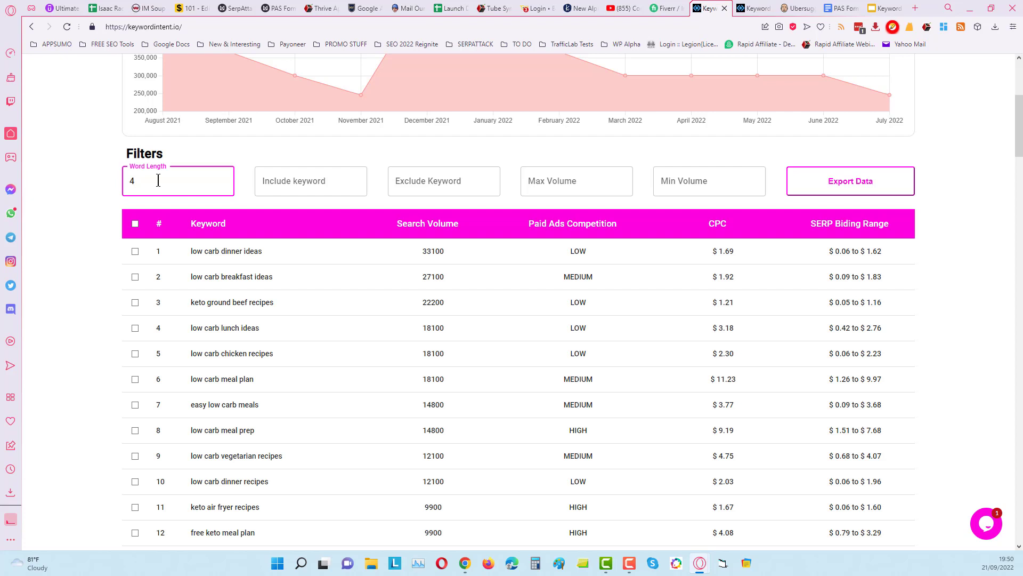
text(5)
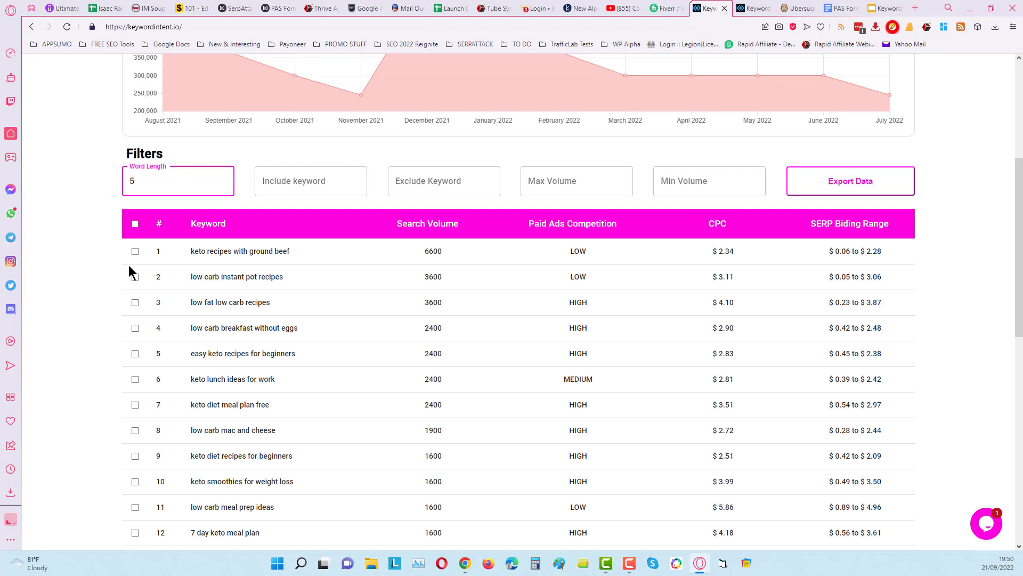
scroll(down, 3)
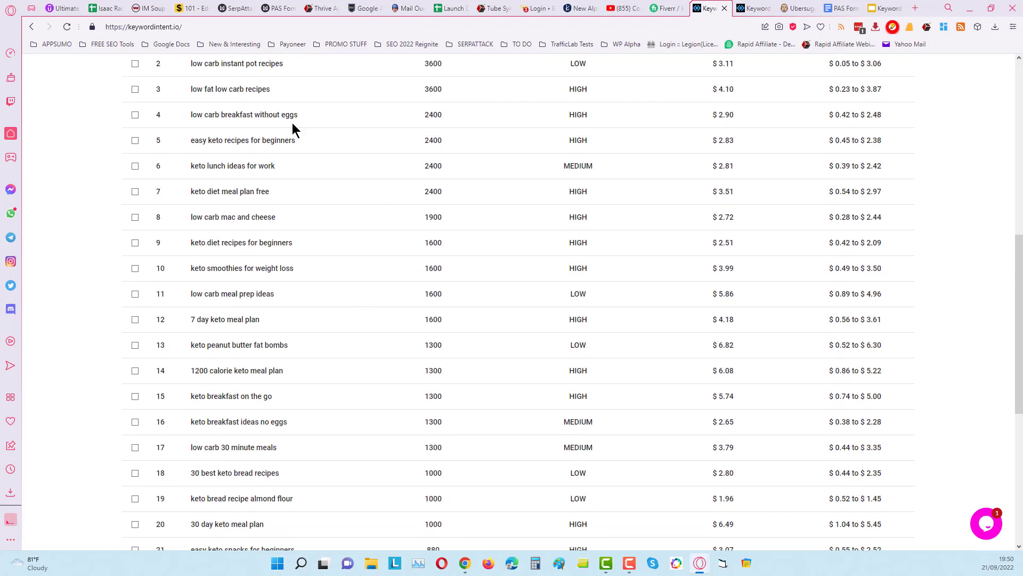
mouse_move(299, 405)
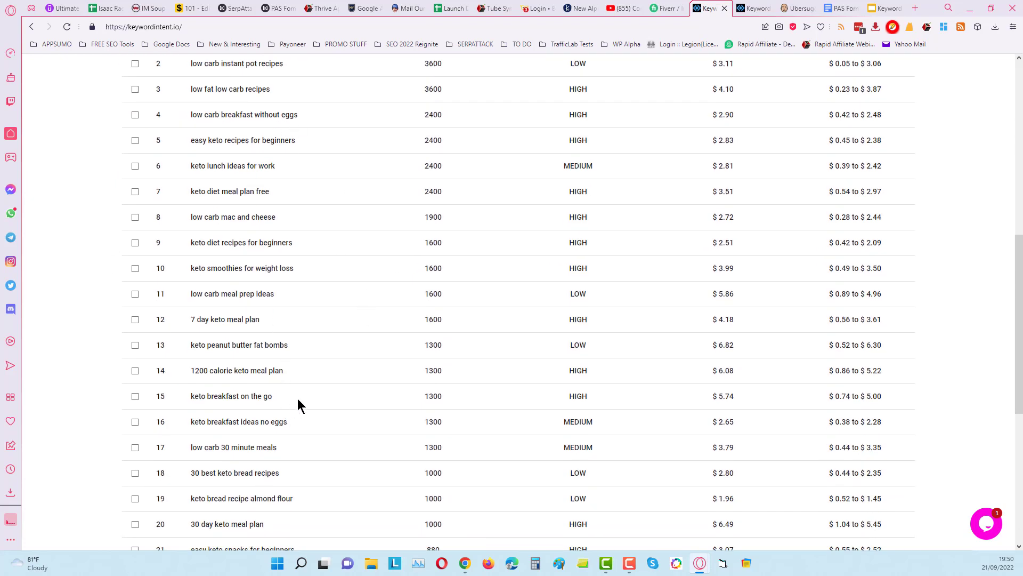
mouse_move(265, 418)
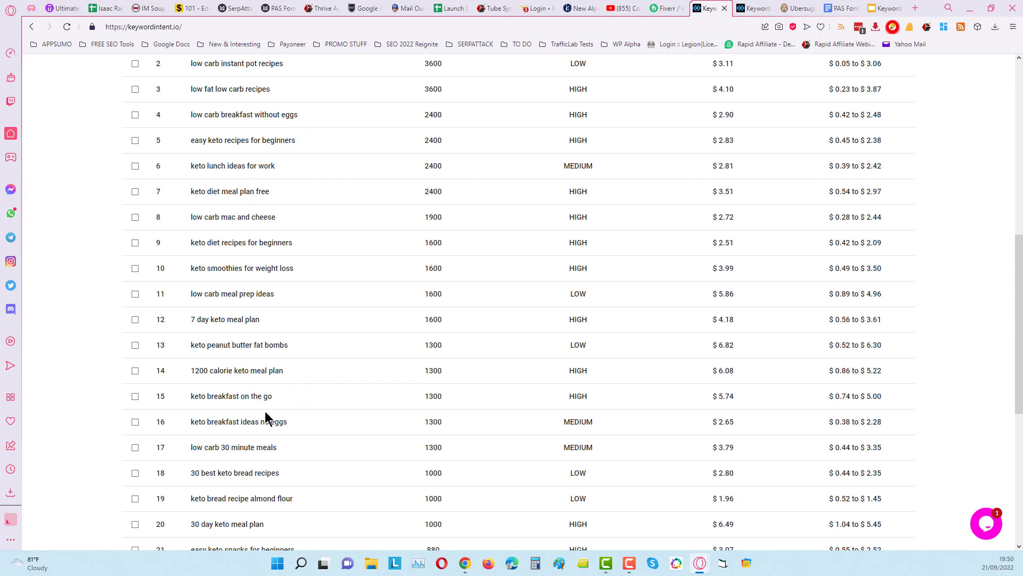
scroll(down, 3)
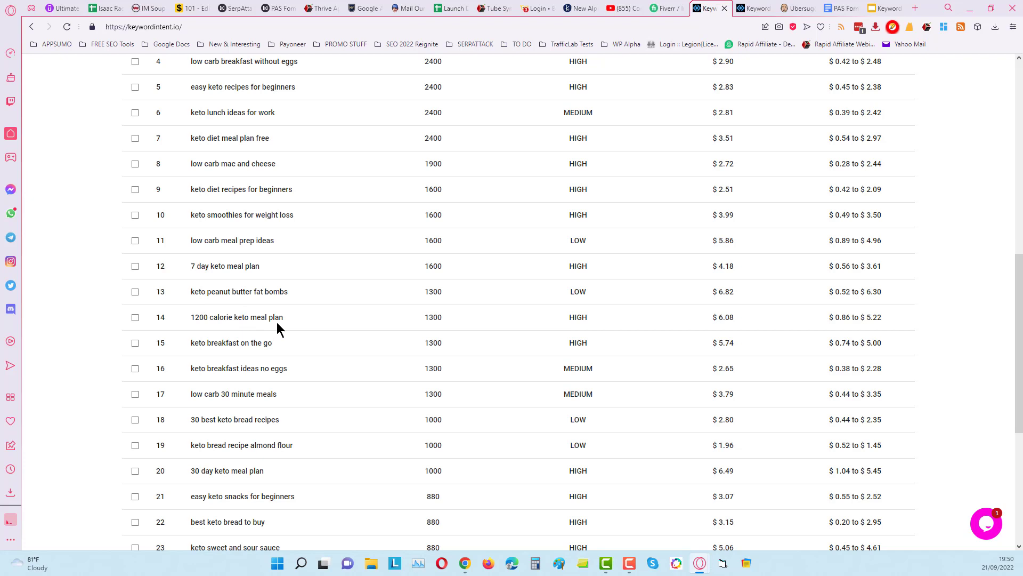
mouse_move(247, 226)
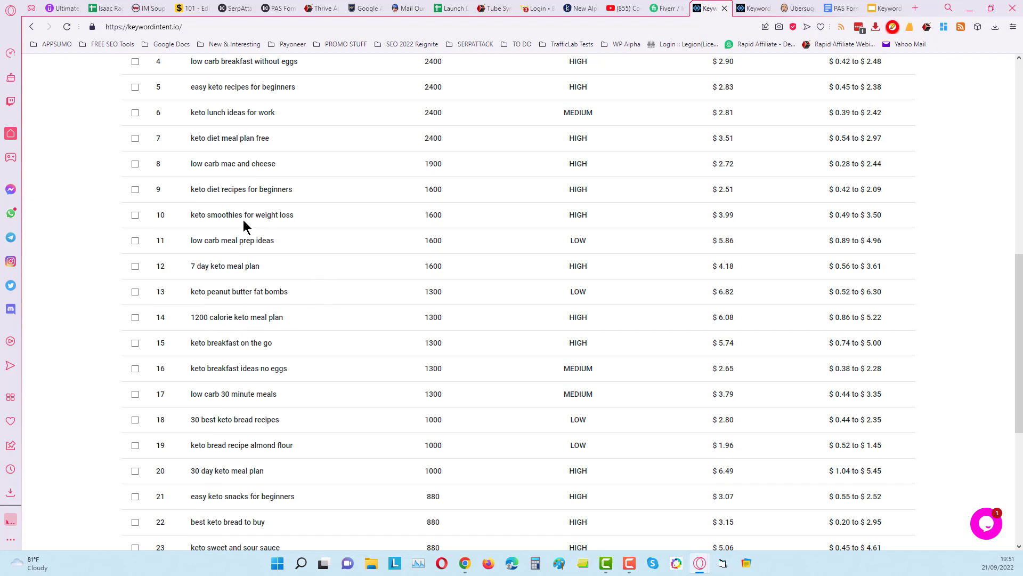
mouse_move(315, 233)
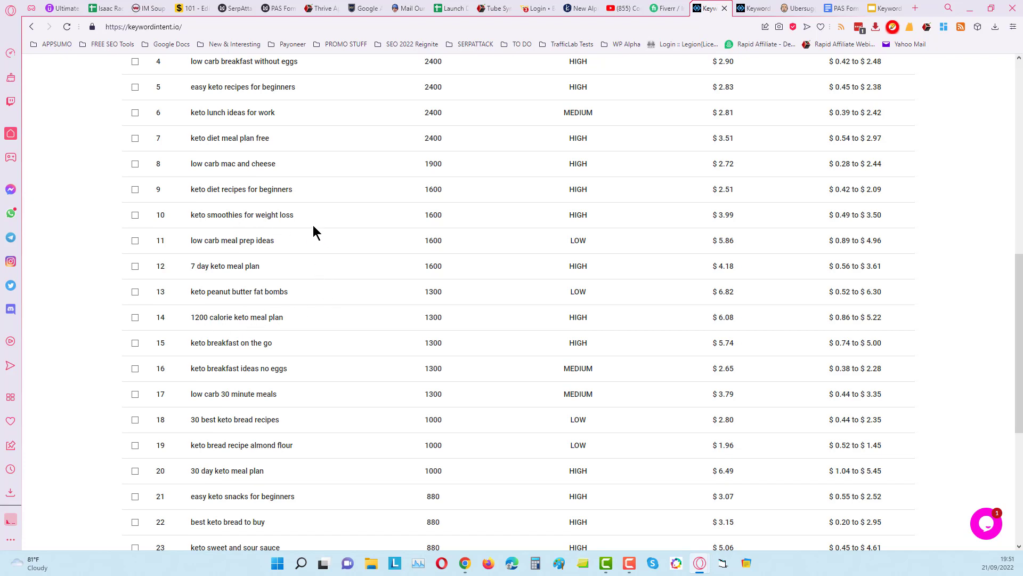
mouse_move(300, 223)
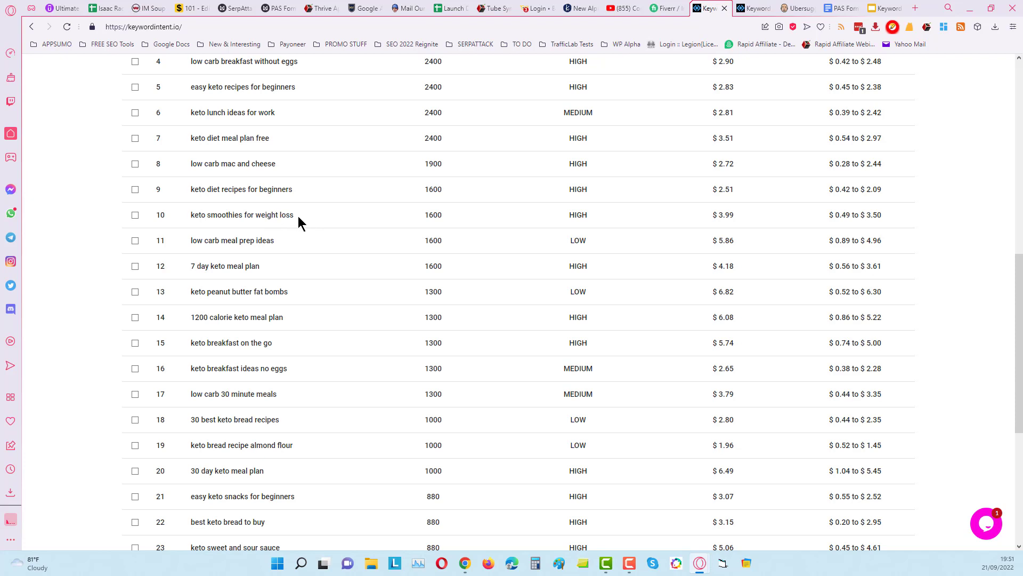
double_click(261, 215)
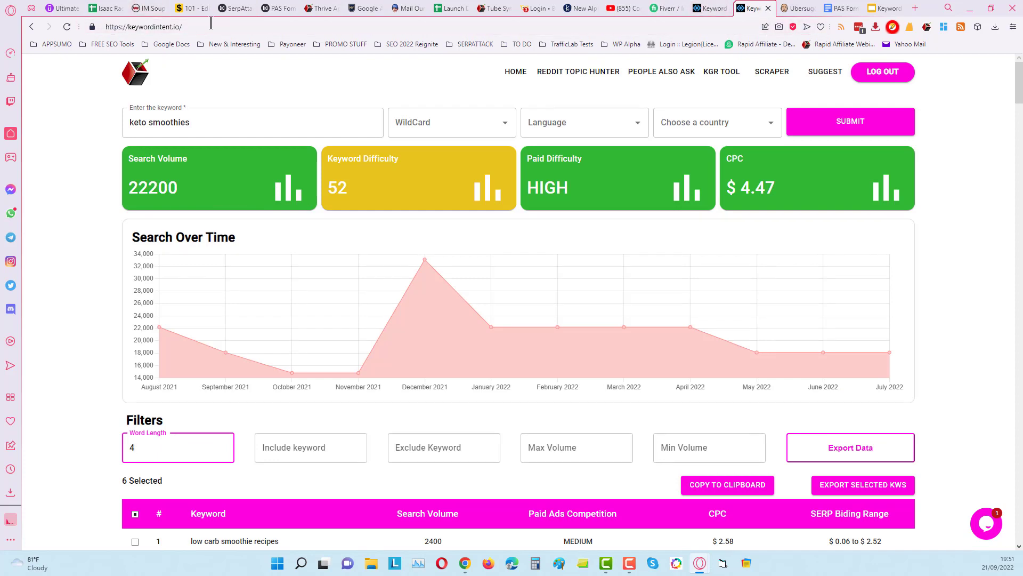
Switch to the keto smoothies tab and review its four-word results.
click(143, 26)
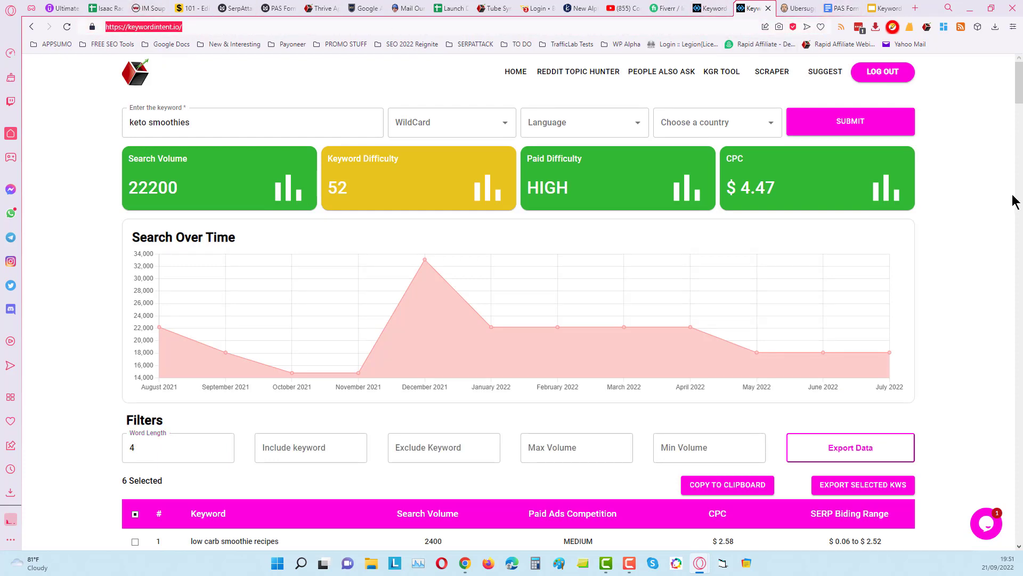
scroll(down, 3)
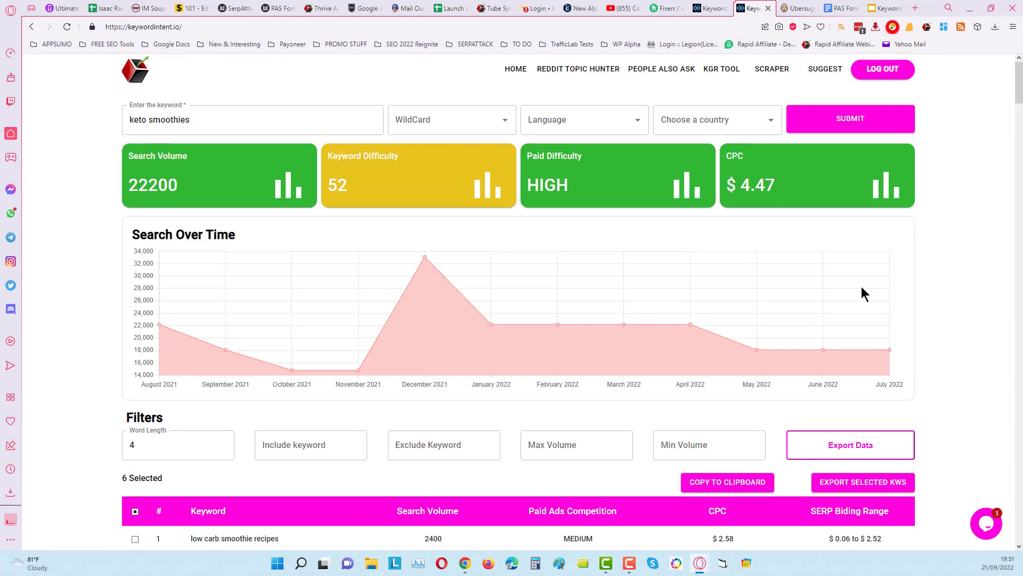
scroll(down, 3)
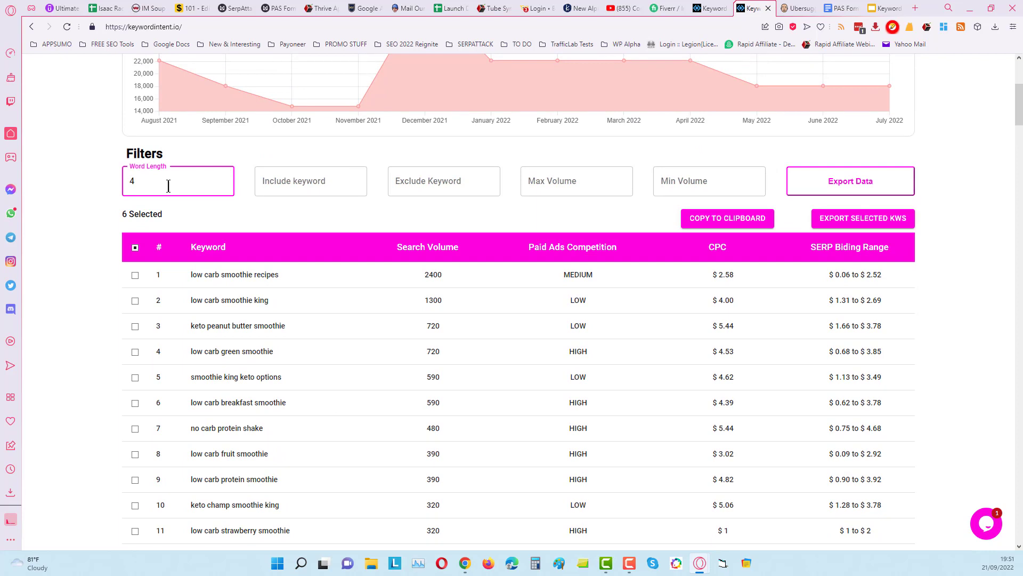
Change the keto smoothies Word Length filter to 5 and scan the results.
text(5)
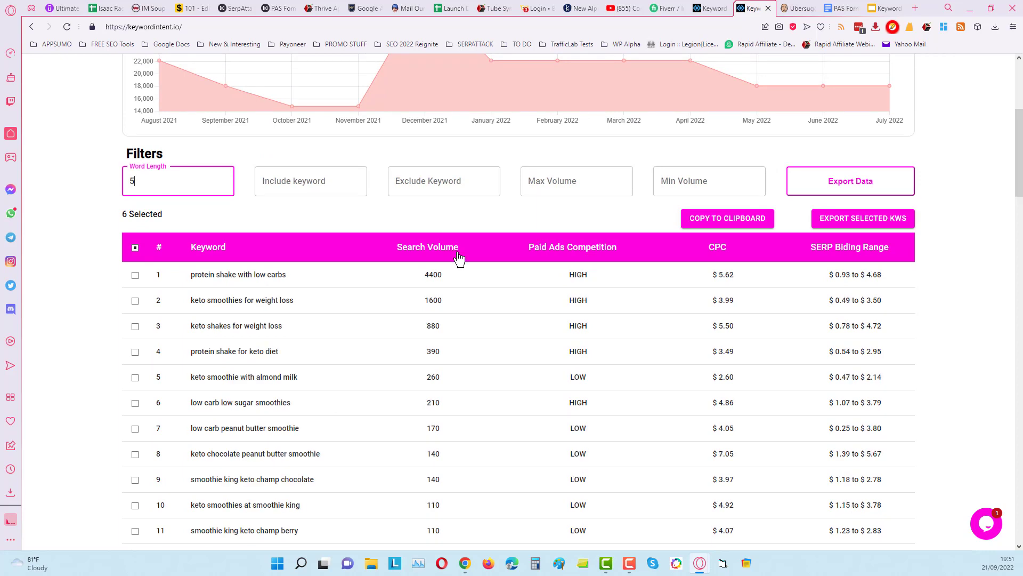
scroll(down, 3)
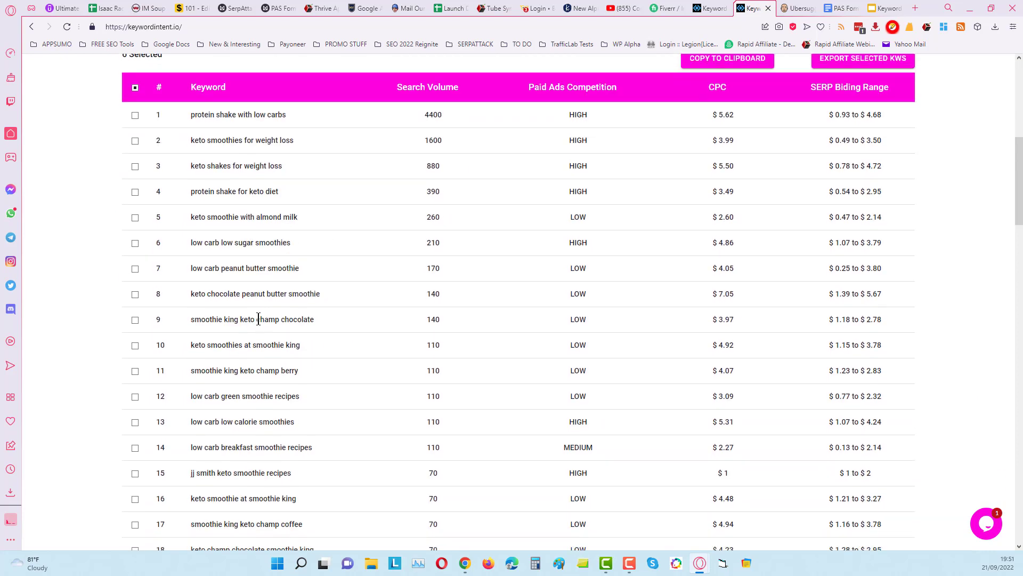
scroll(down, 3)
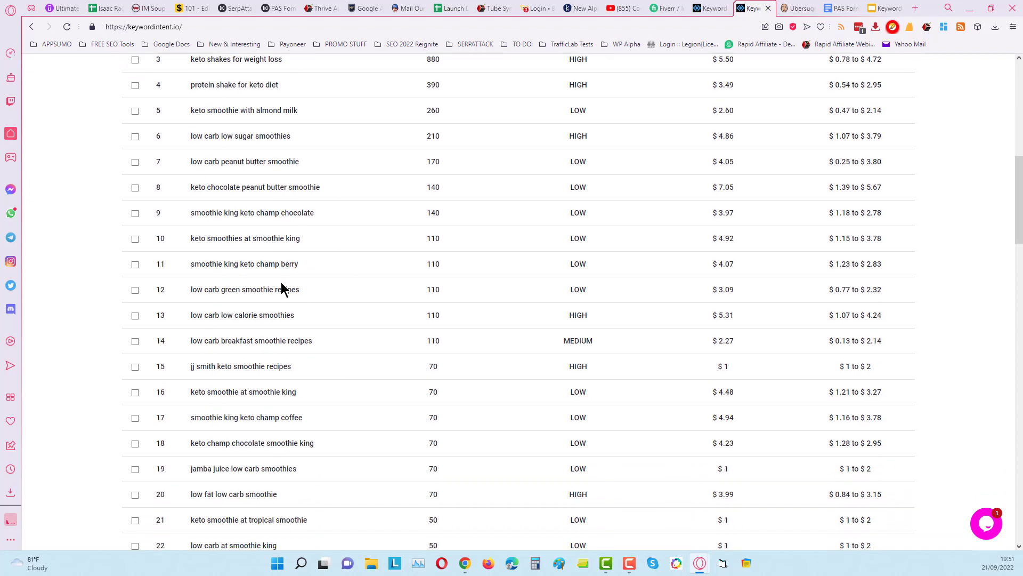
scroll(up, 3)
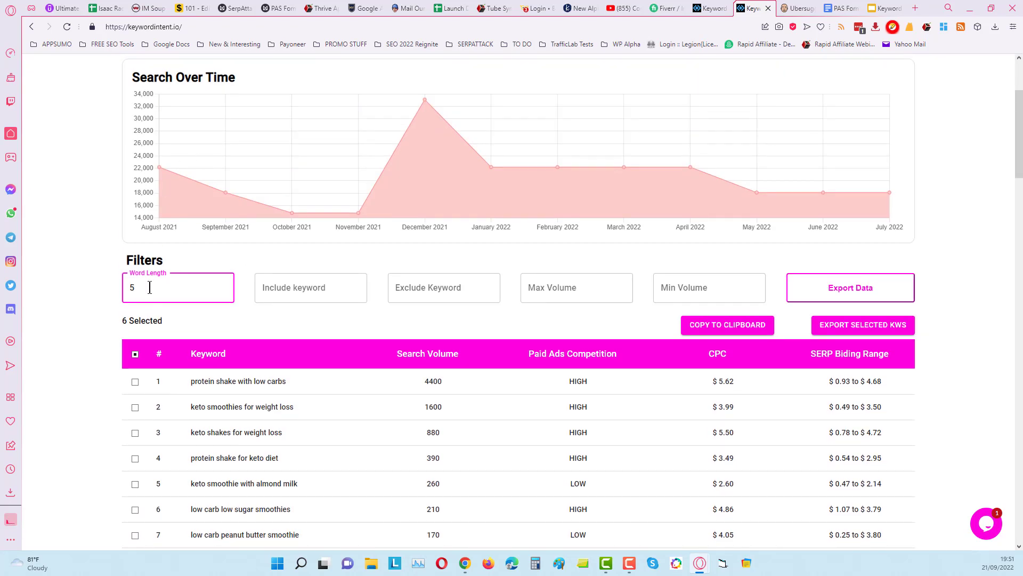
Set the keto smoothies Word Length filter to 6 and scroll the results.
text(6)
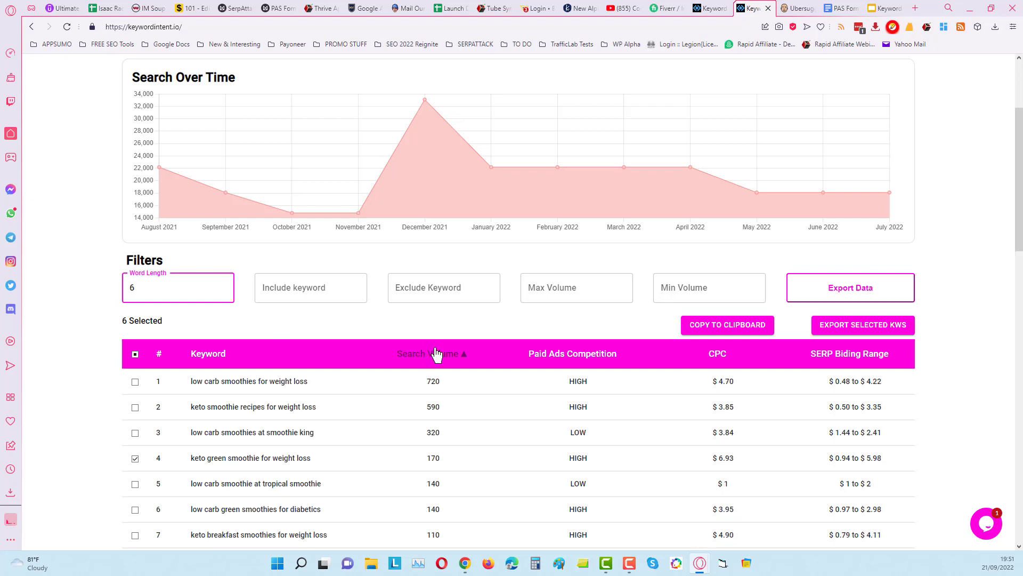
scroll(down, 3)
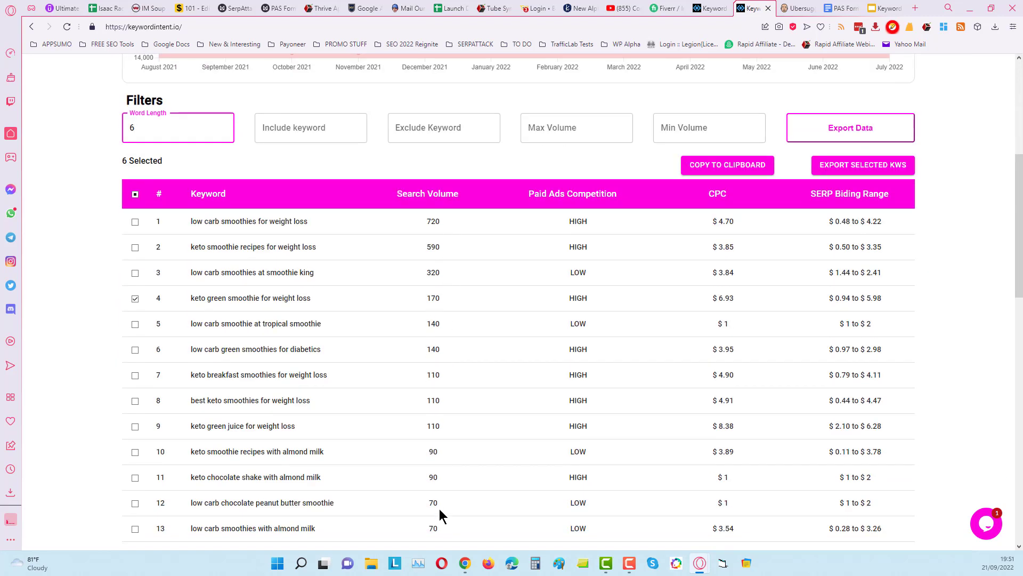
scroll(down, 3)
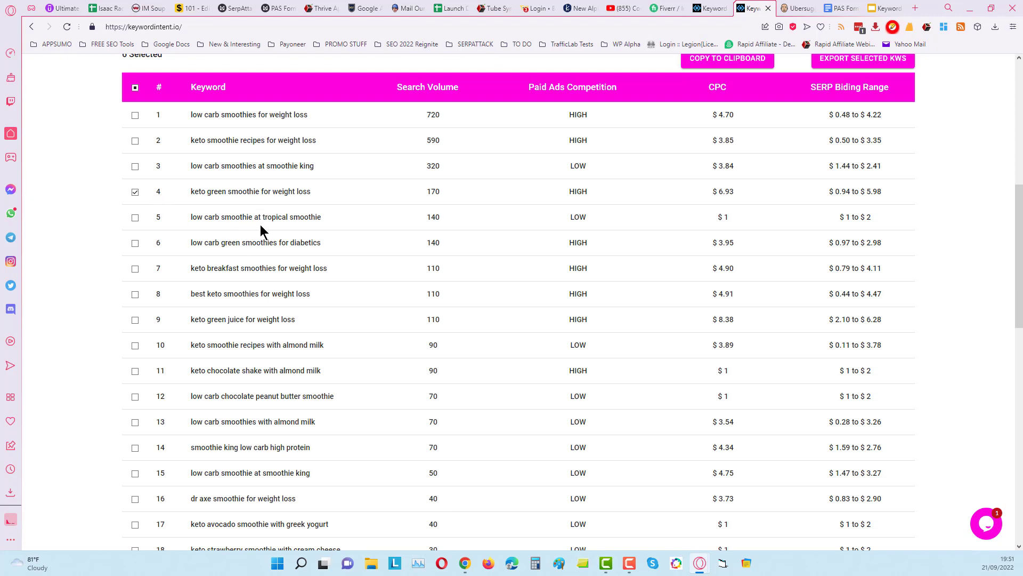
mouse_move(330, 298)
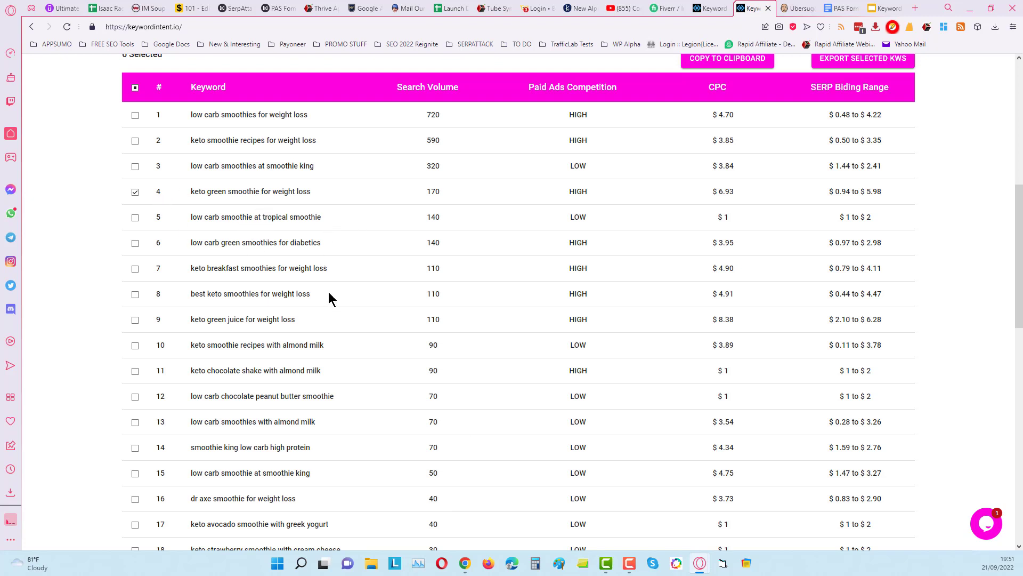
scroll(down, 3)
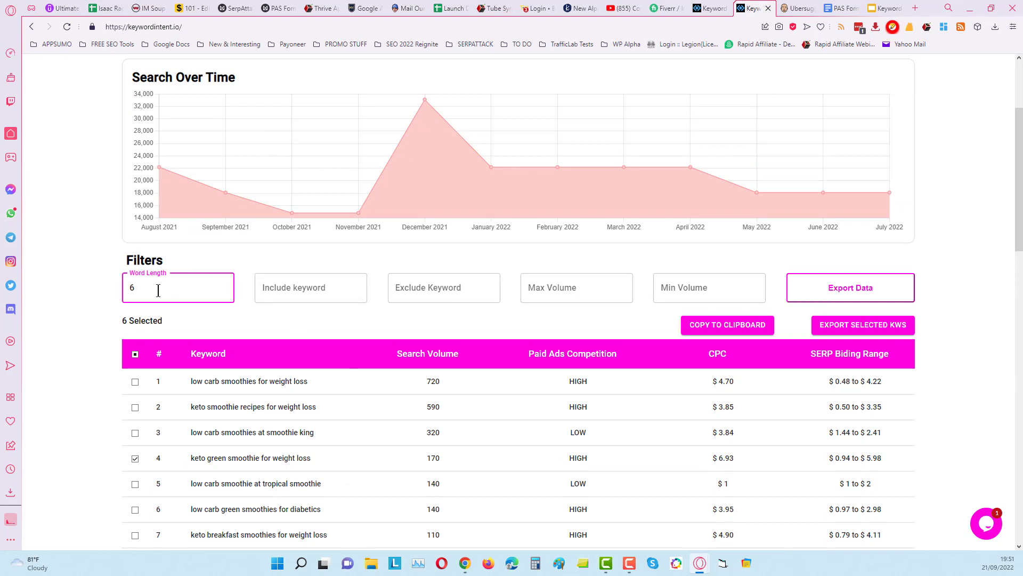
Enter 7 as the keto smoothies word length filter.
text(7)
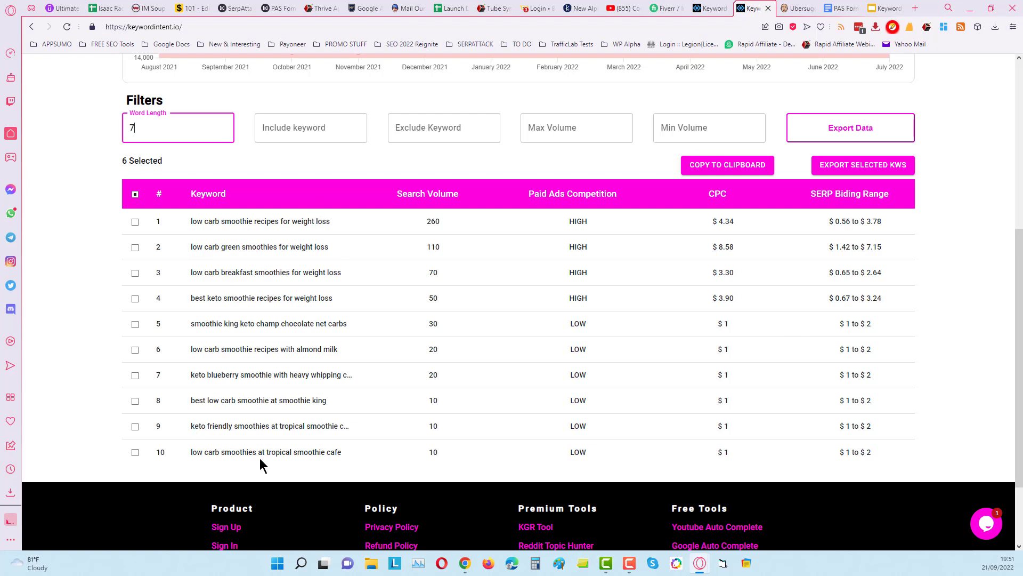
mouse_move(328, 228)
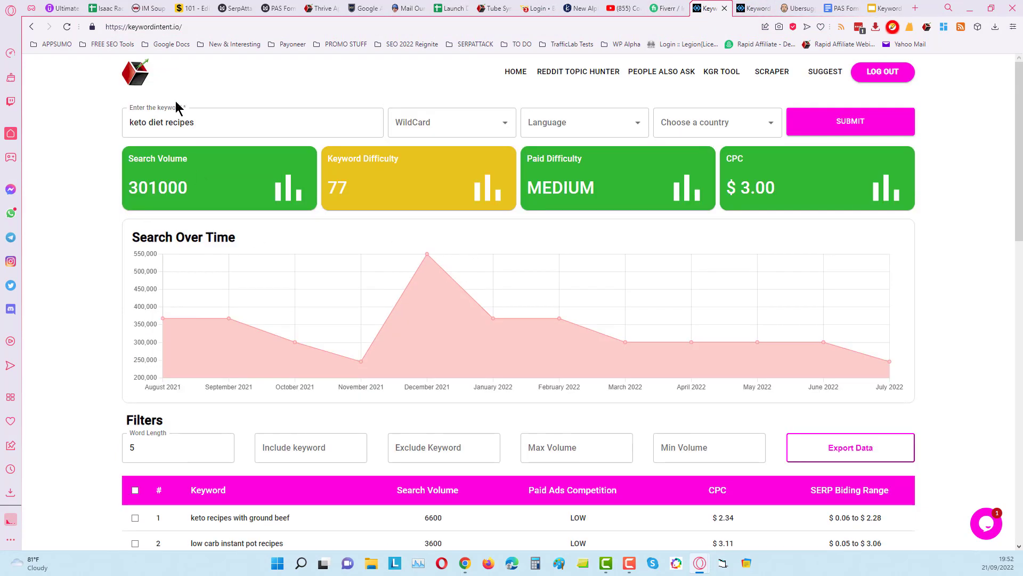
click(253, 122)
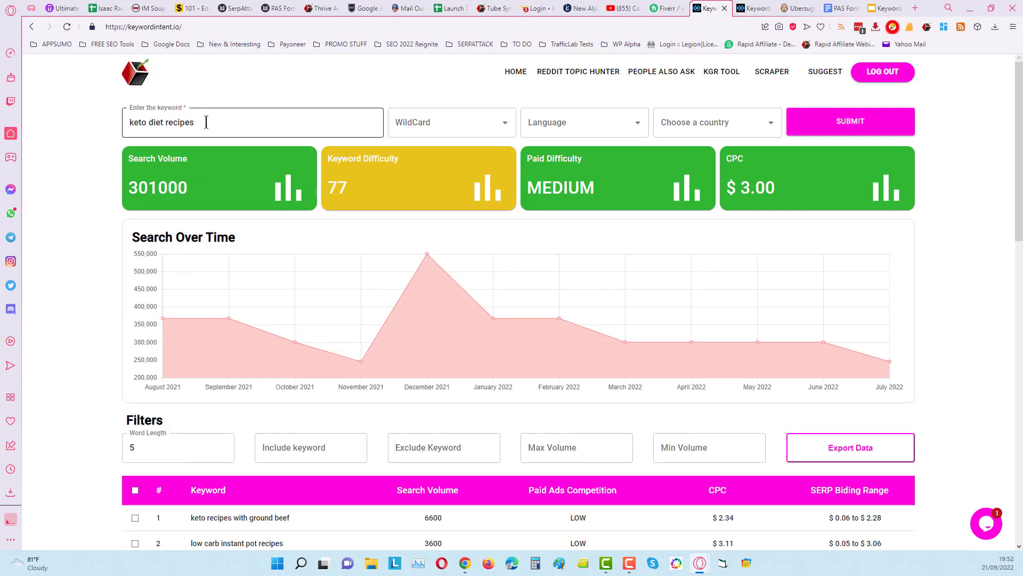
mouse_move(165, 102)
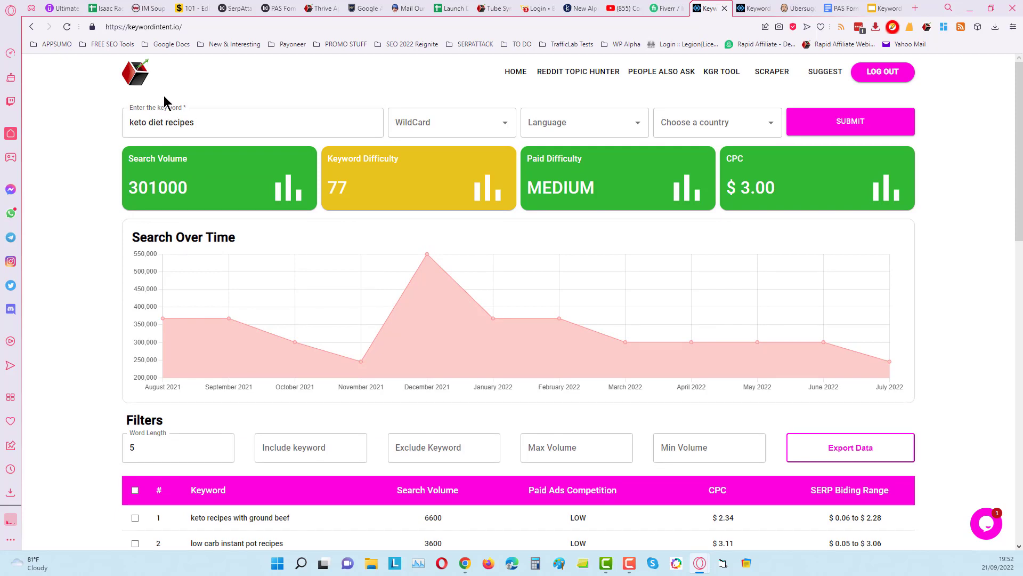
click(252, 122)
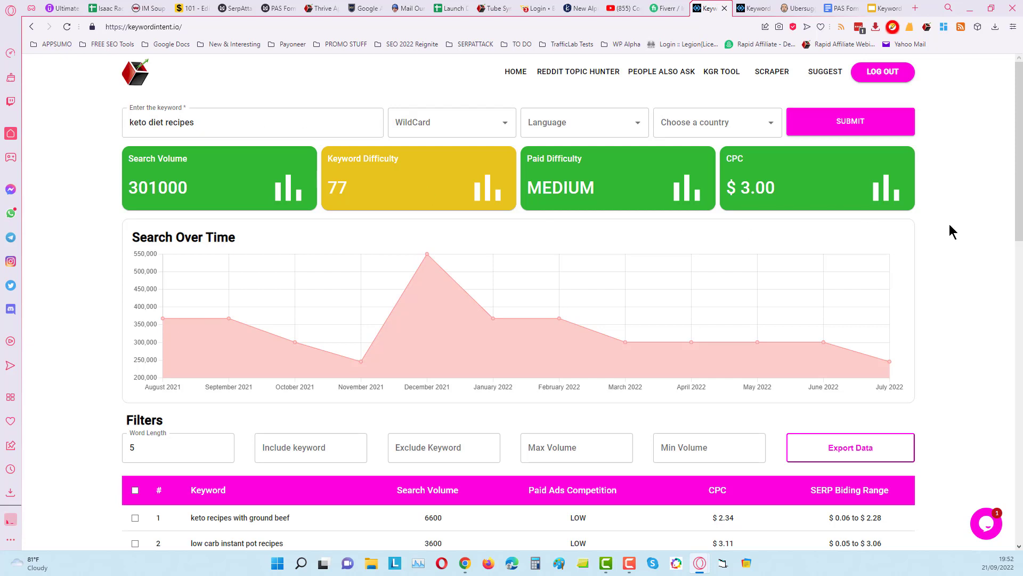
scroll(down, 3)
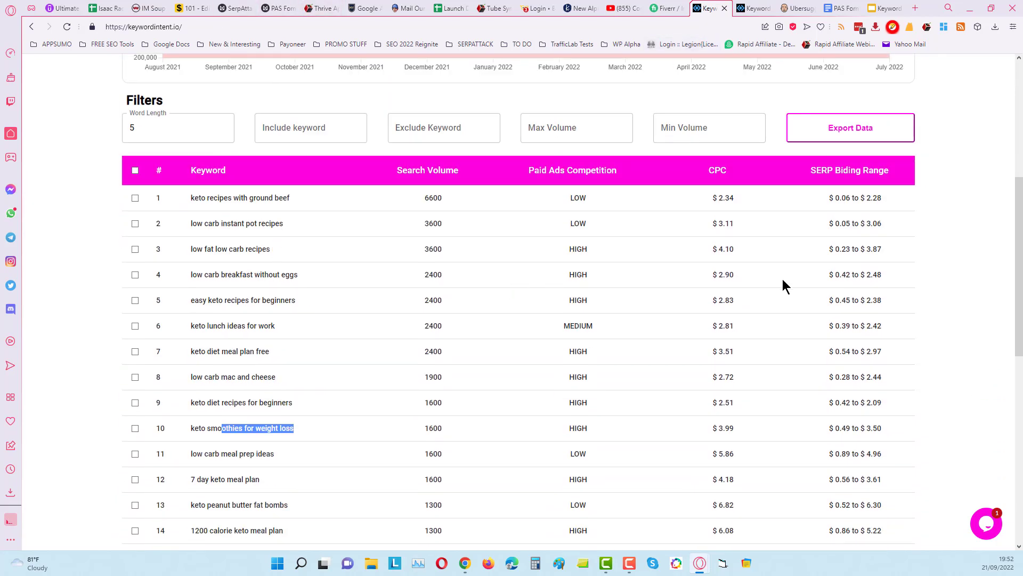
scroll(up, 3)
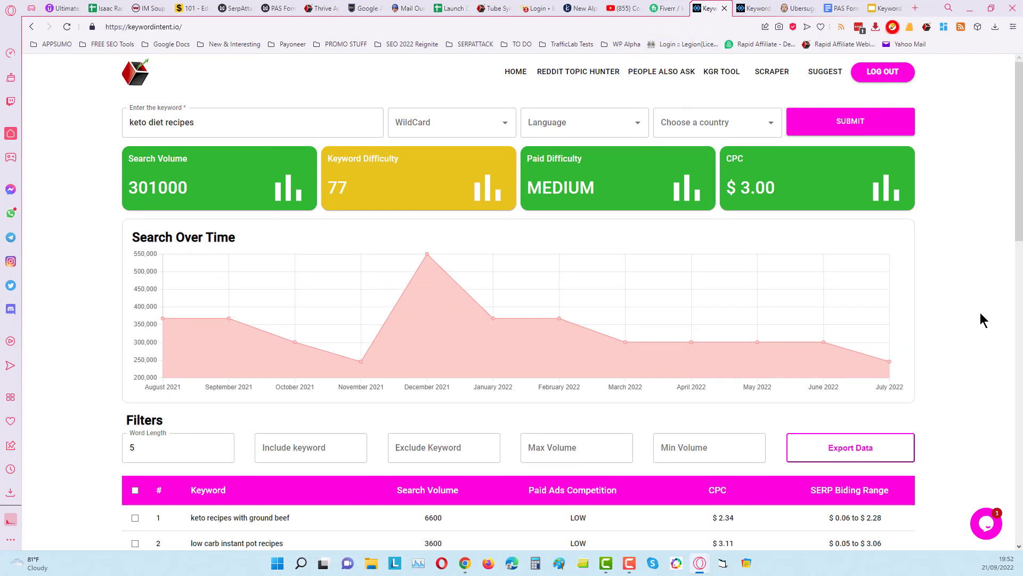